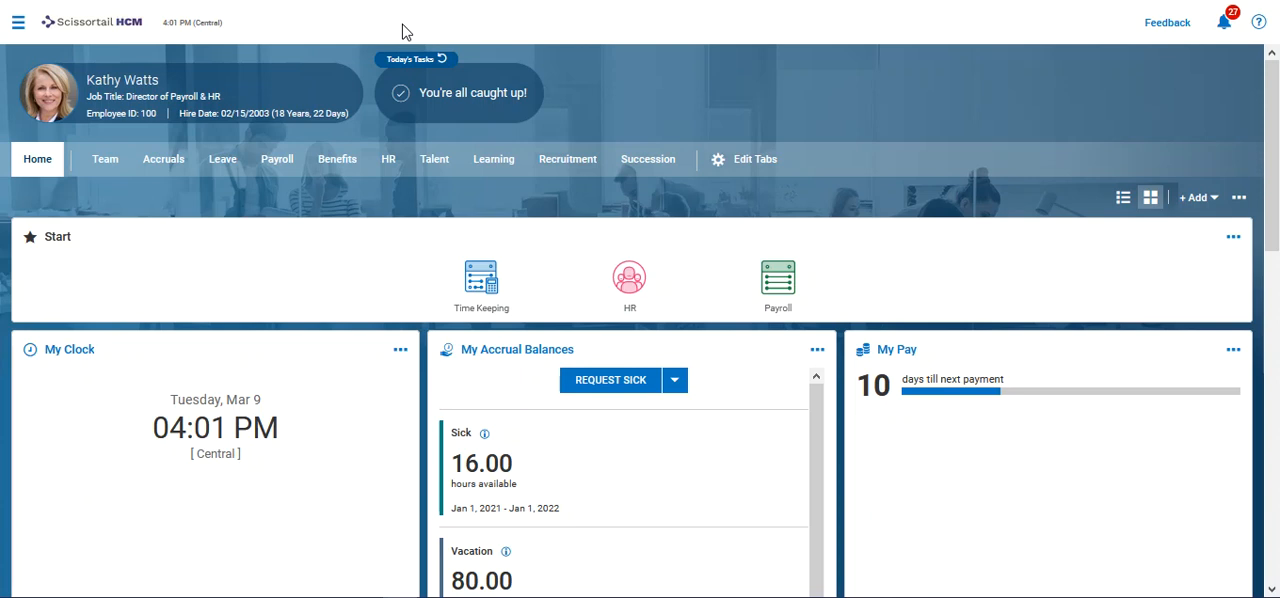
mouse_move(18, 30)
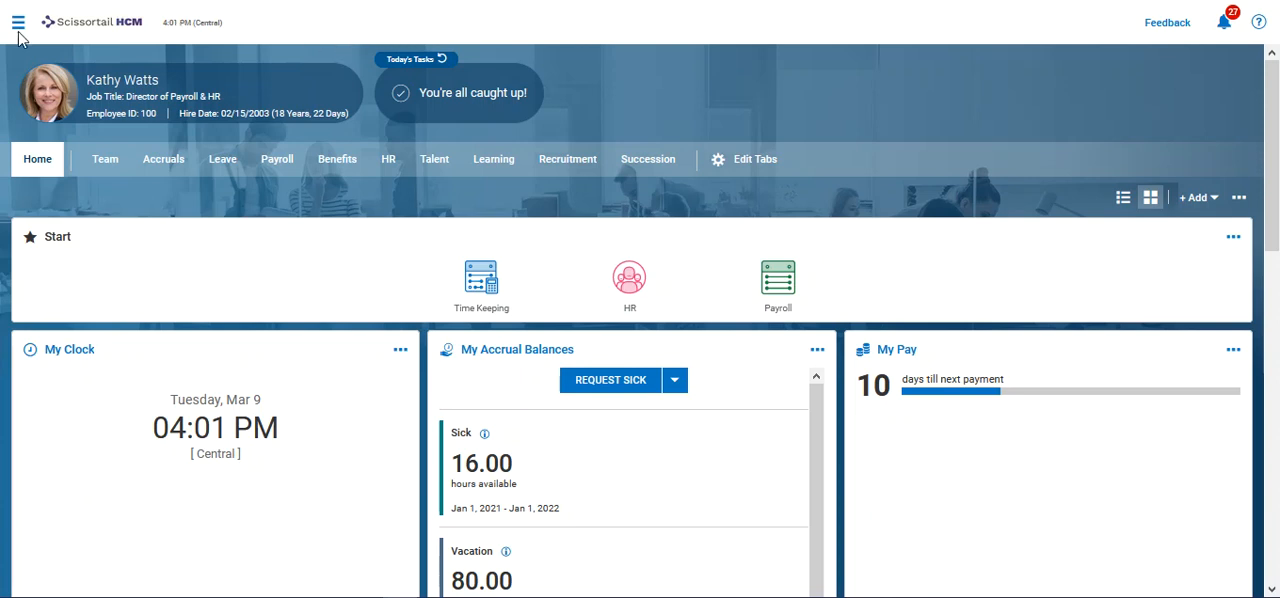
- Open the main navigation menu to head to Payroll > Direct Deposits
click(18, 22)
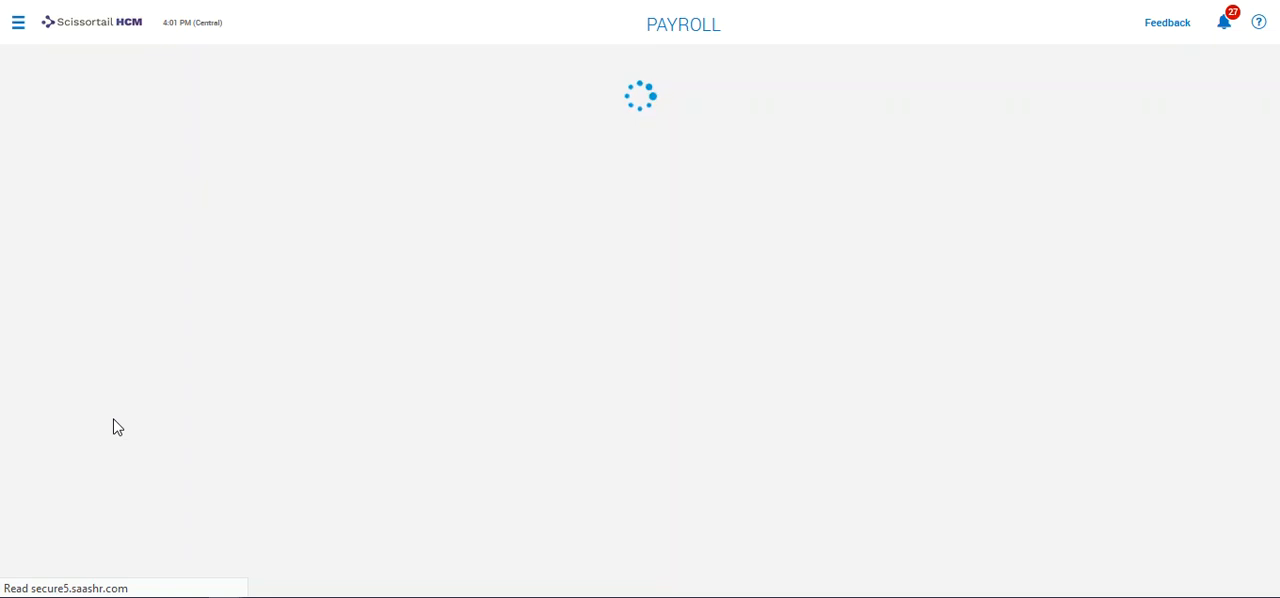
mouse_move(395, 238)
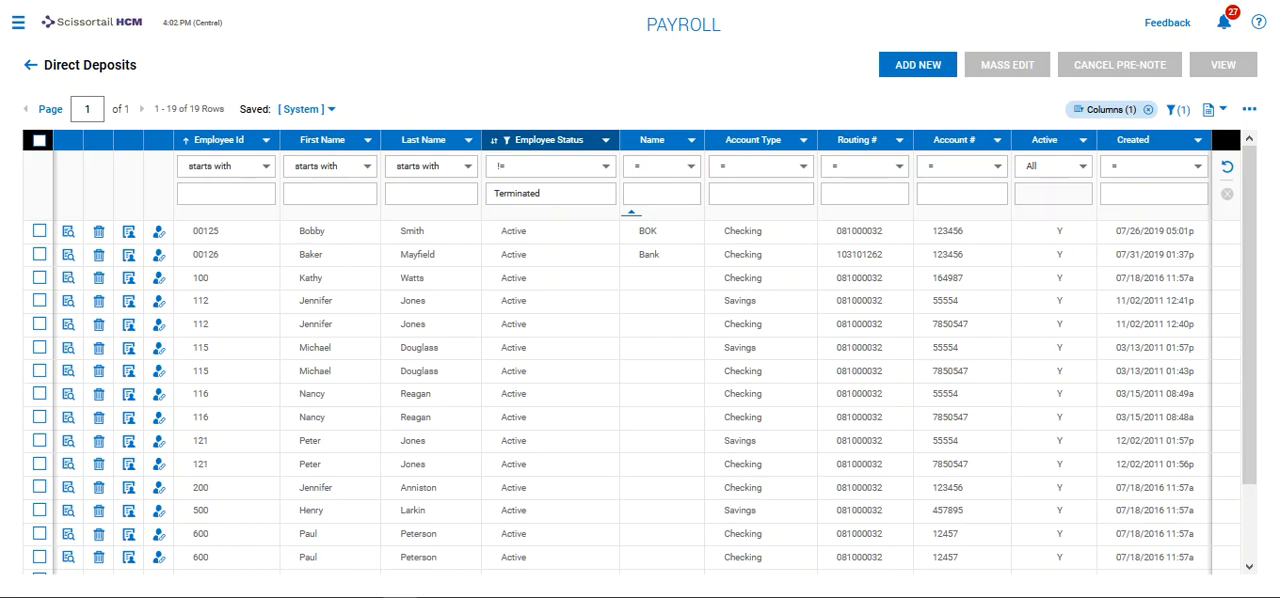
mouse_move(364, 304)
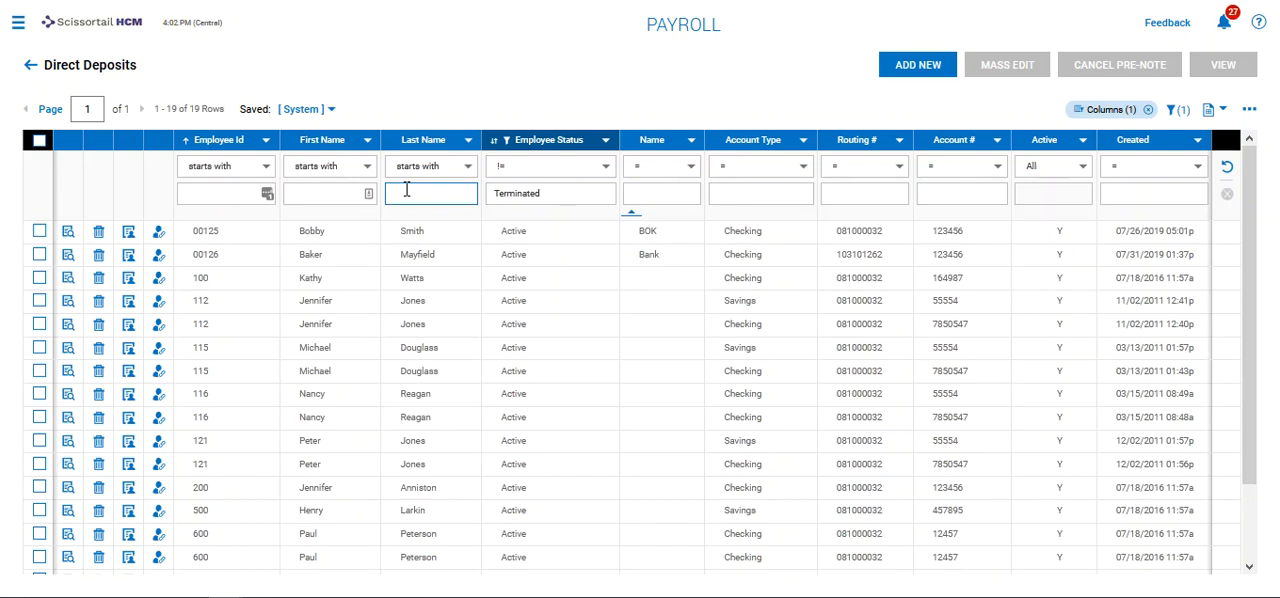
- Filter the Direct Deposits Last Name column by 'peter'
text(peter)
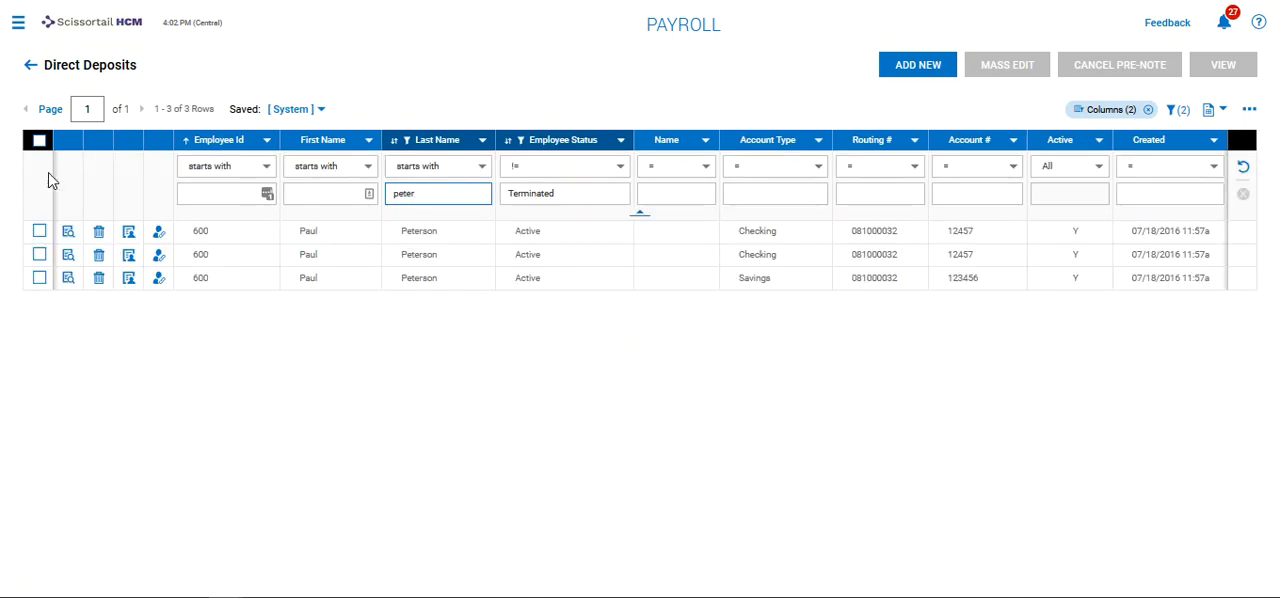
- Select all three Peterson accounts, cancel their pre-note, and dismiss the success banner
click(39, 139)
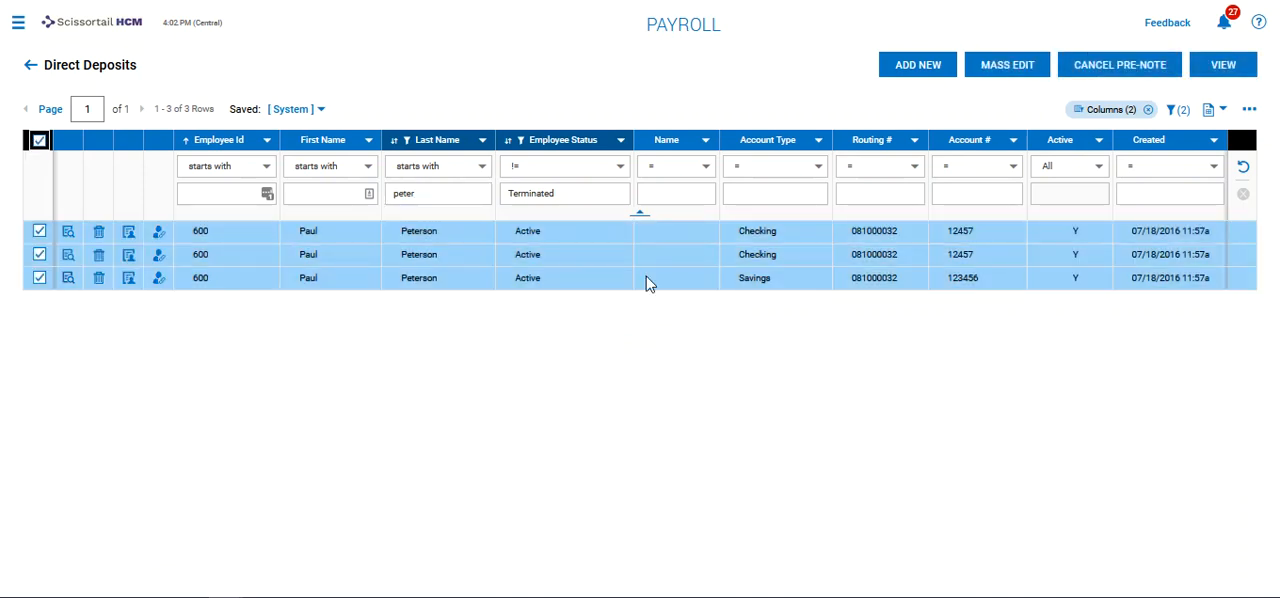
mouse_move(1011, 114)
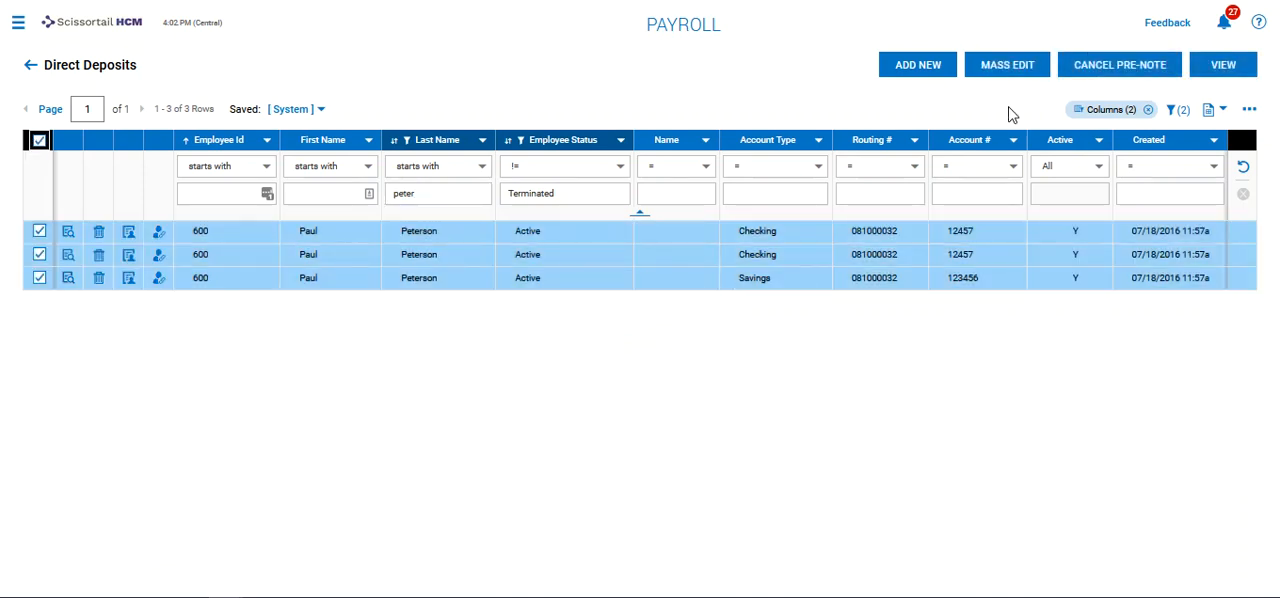
click(1119, 64)
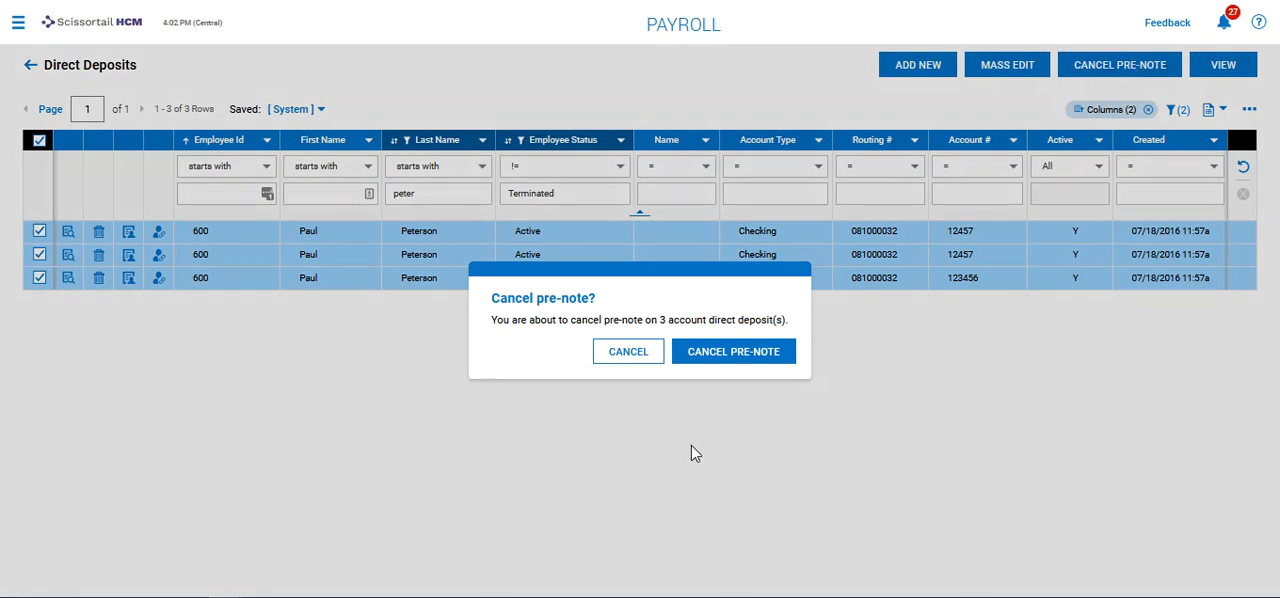
click(733, 351)
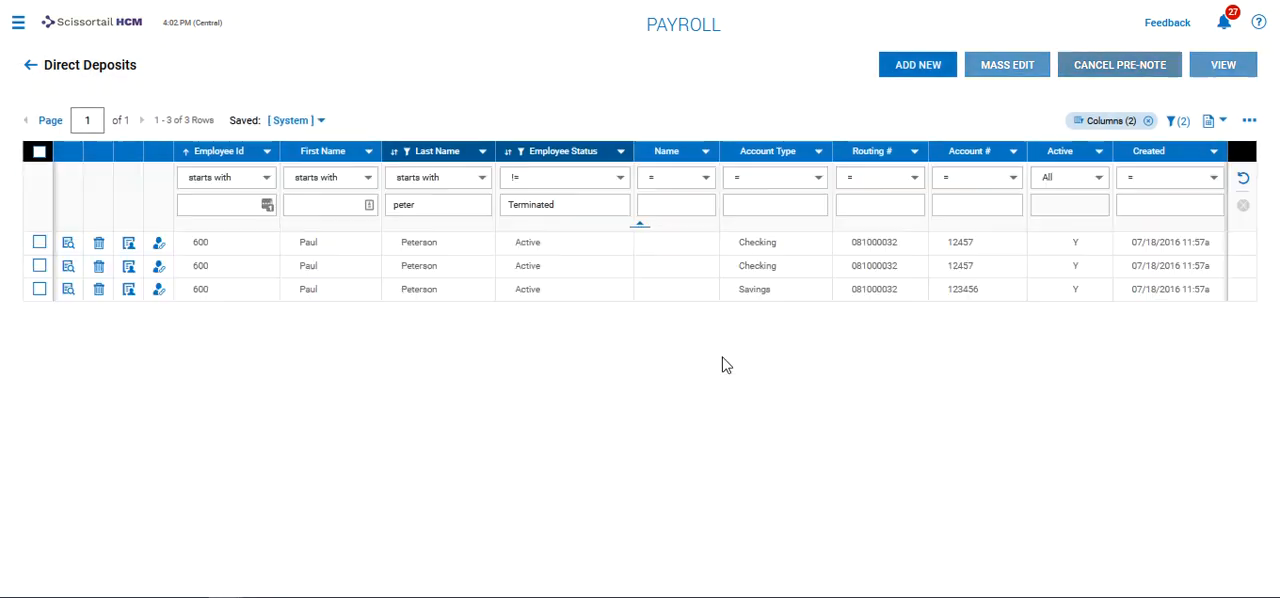
click(1119, 64)
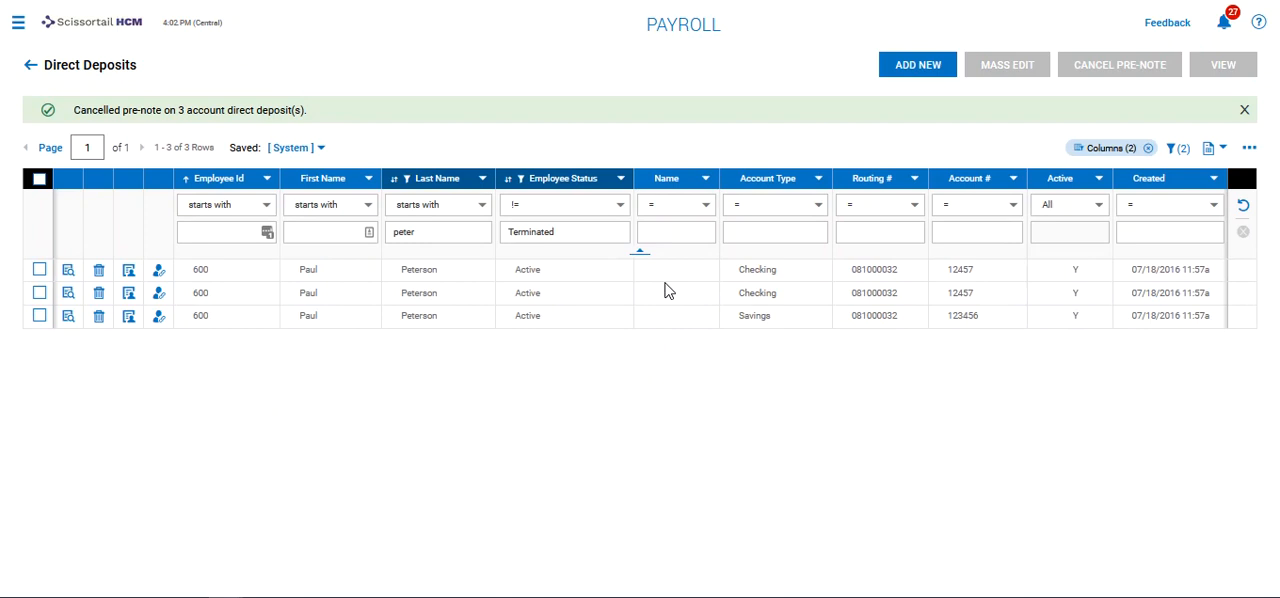
click(1244, 109)
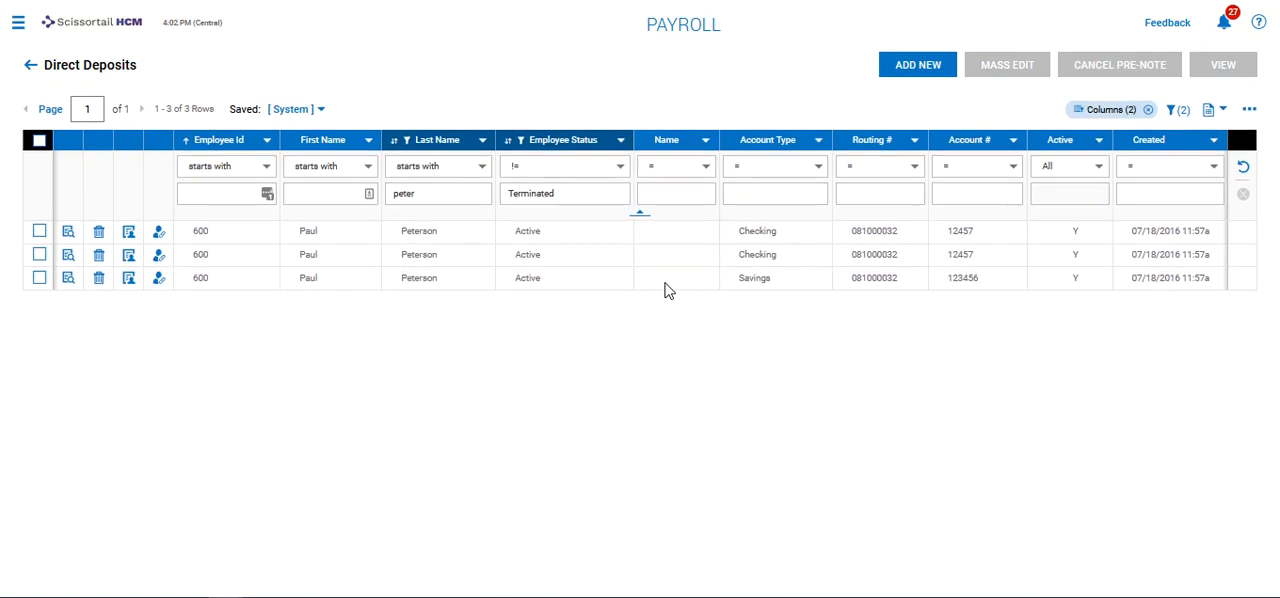
mouse_move(645, 337)
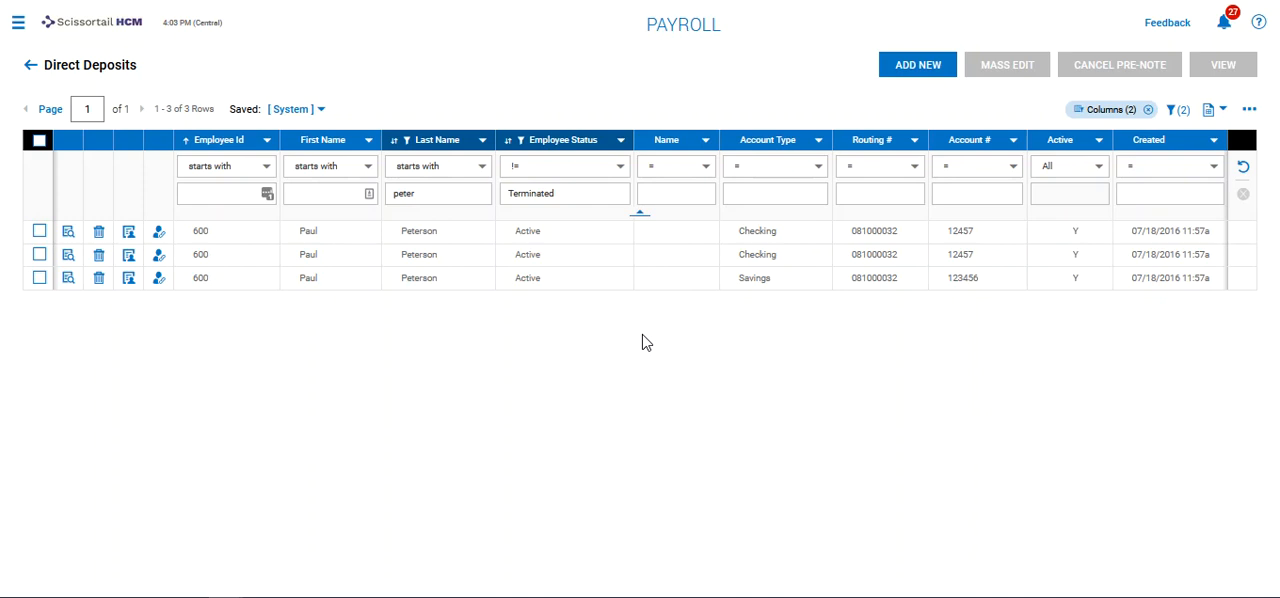
mouse_move(641, 346)
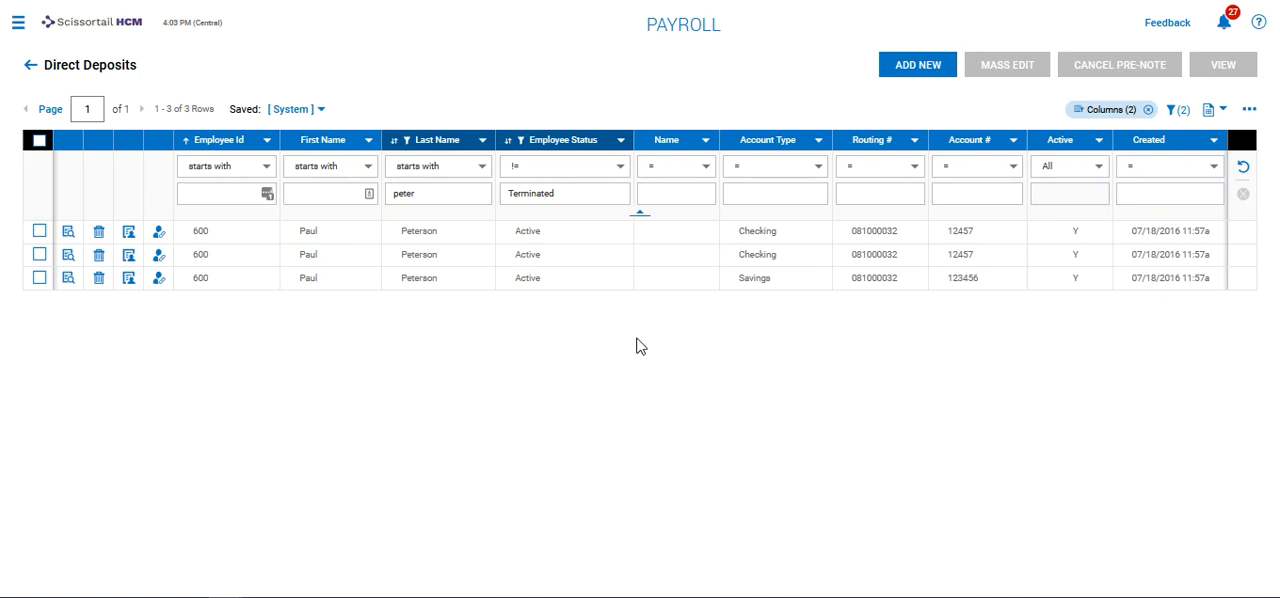
mouse_move(622, 330)
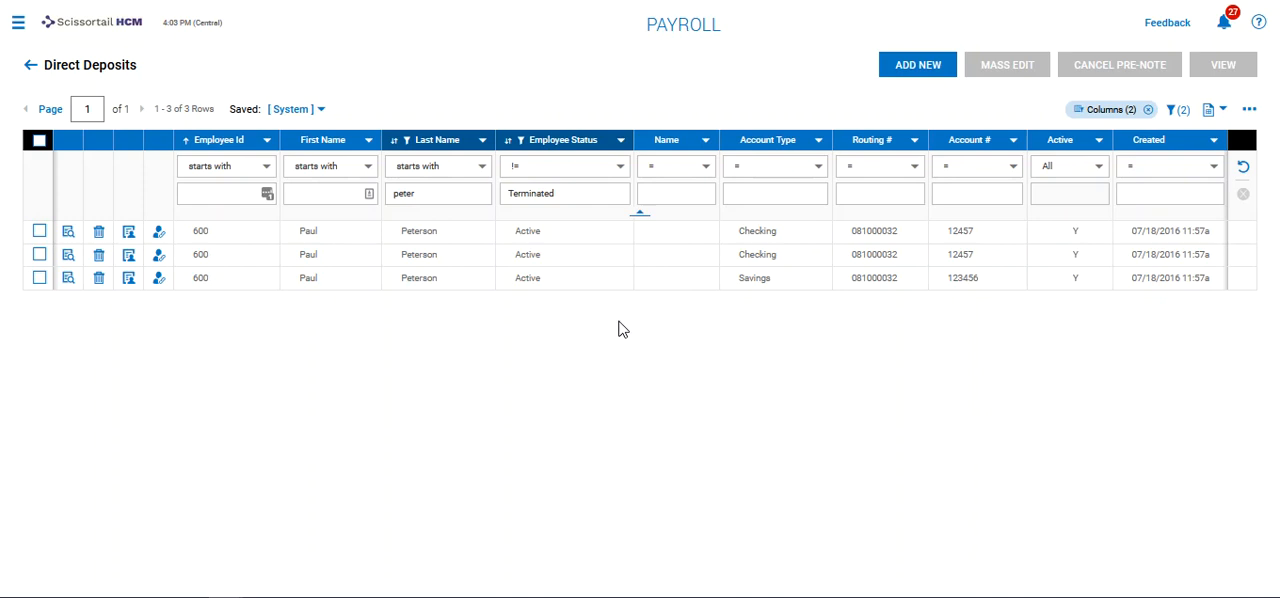